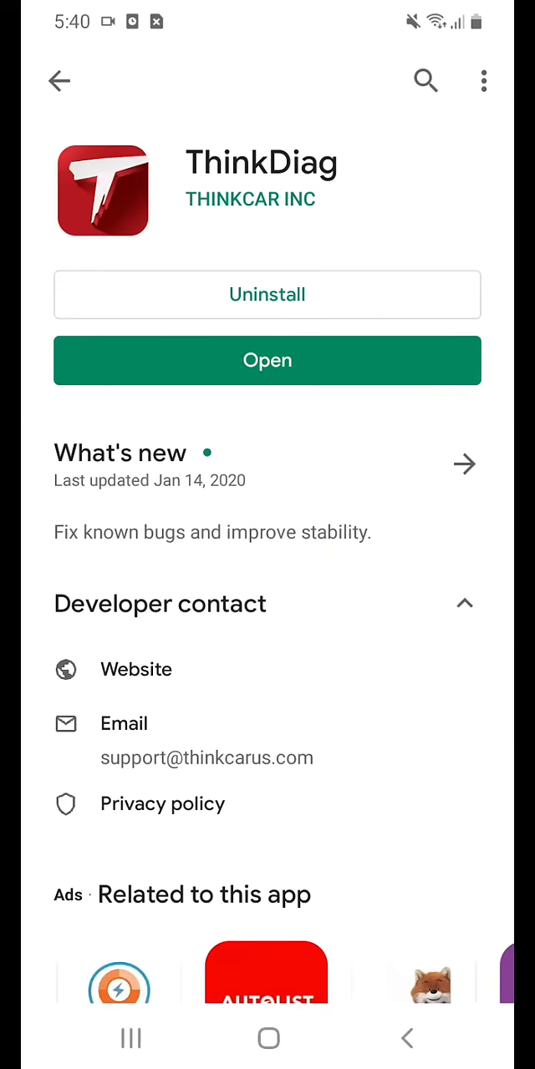
# Step: Launch the installed ThinkDiag app from its Google Play Store page
pyautogui.click(267, 360)
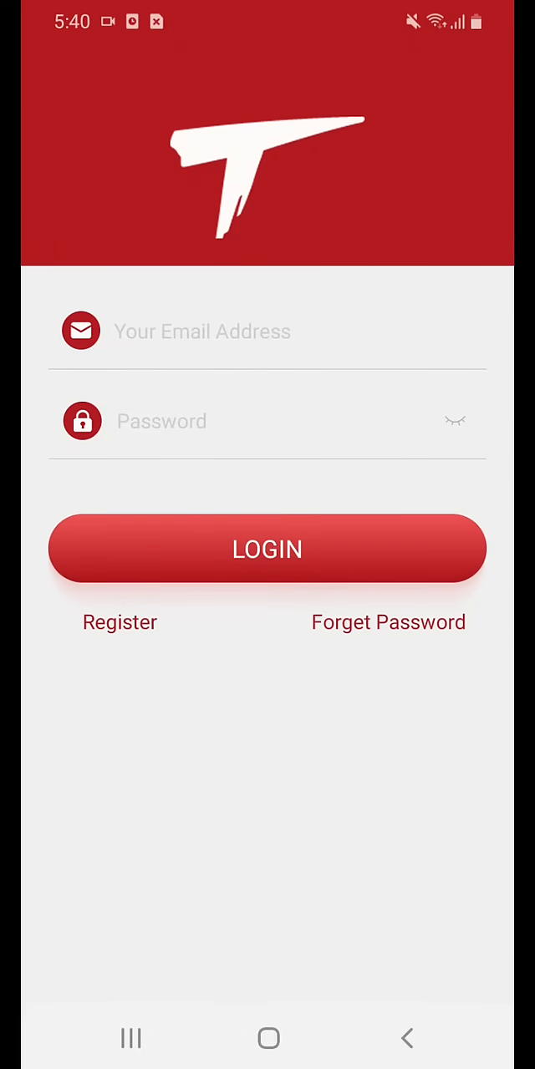
pyautogui.click(119, 622)
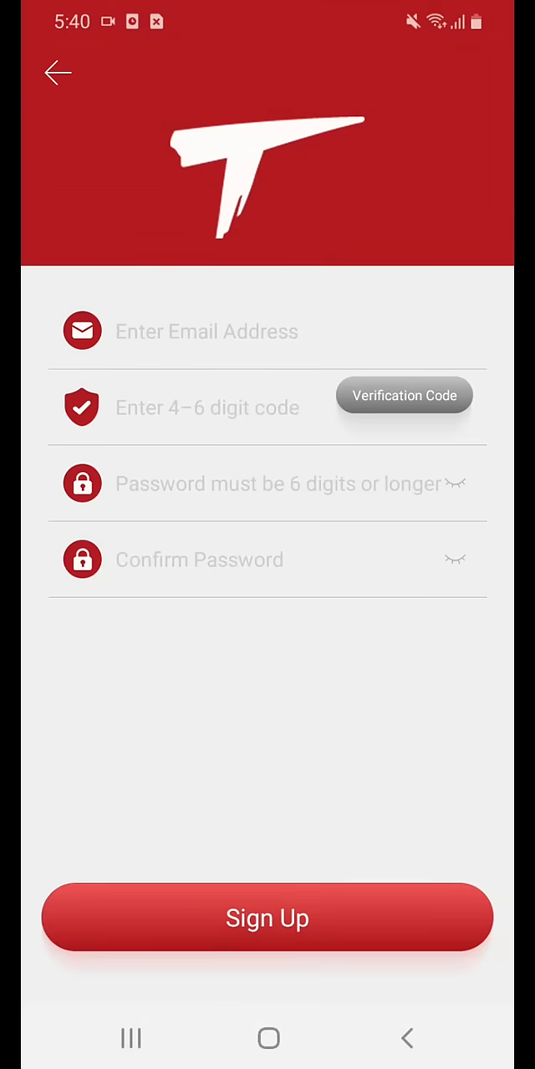
pyautogui.click(206, 332)
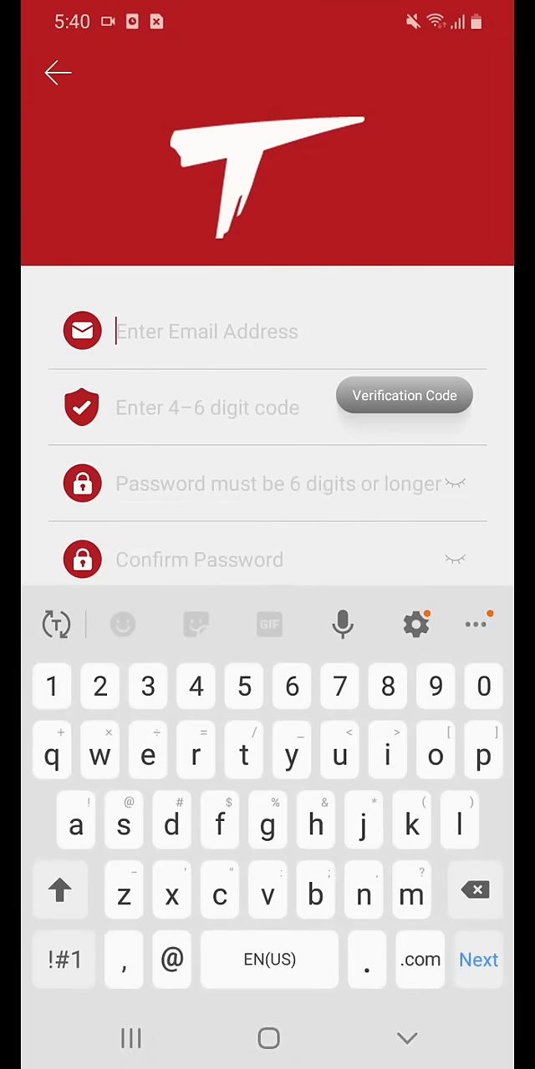
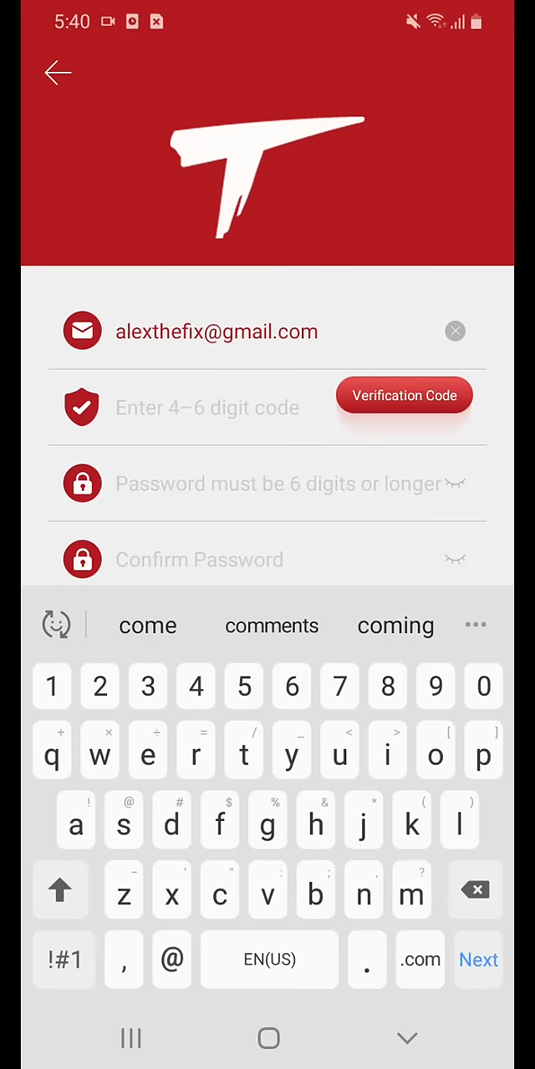
pyautogui.click(207, 407)
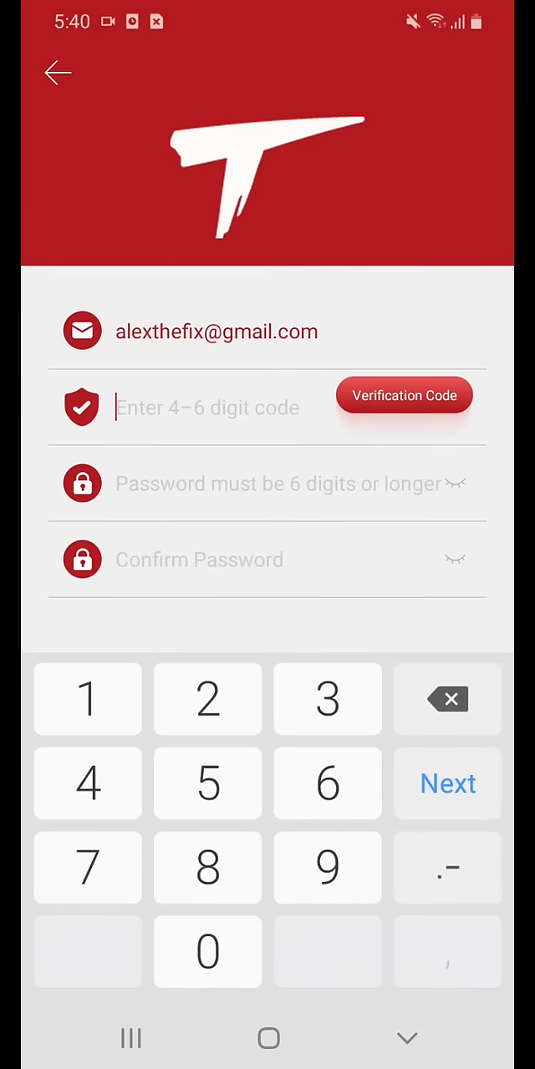
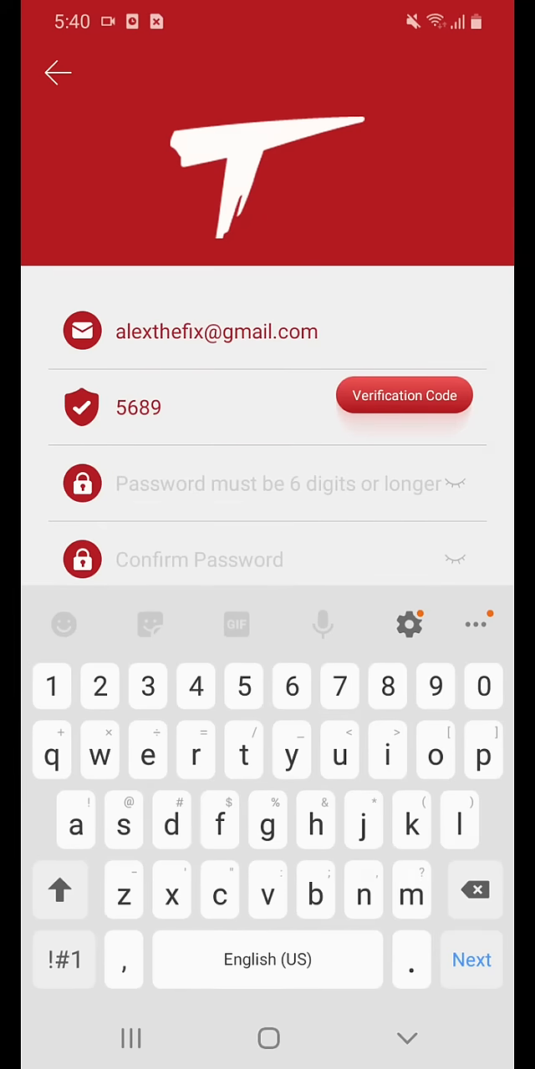
# Step: Enter the new password and re-enter it to confirm
pyautogui.click(59, 889)
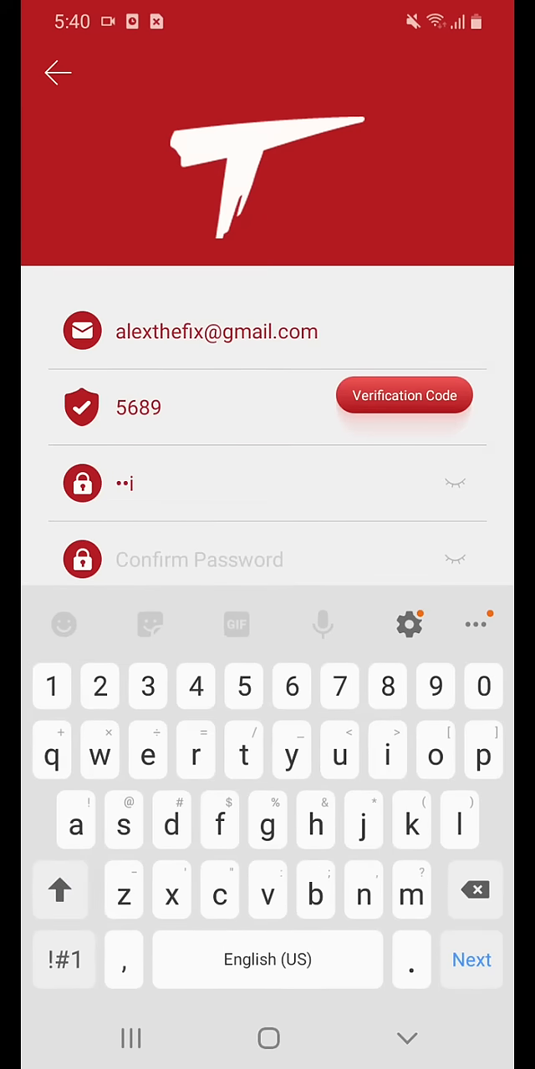
pyautogui.write('a')
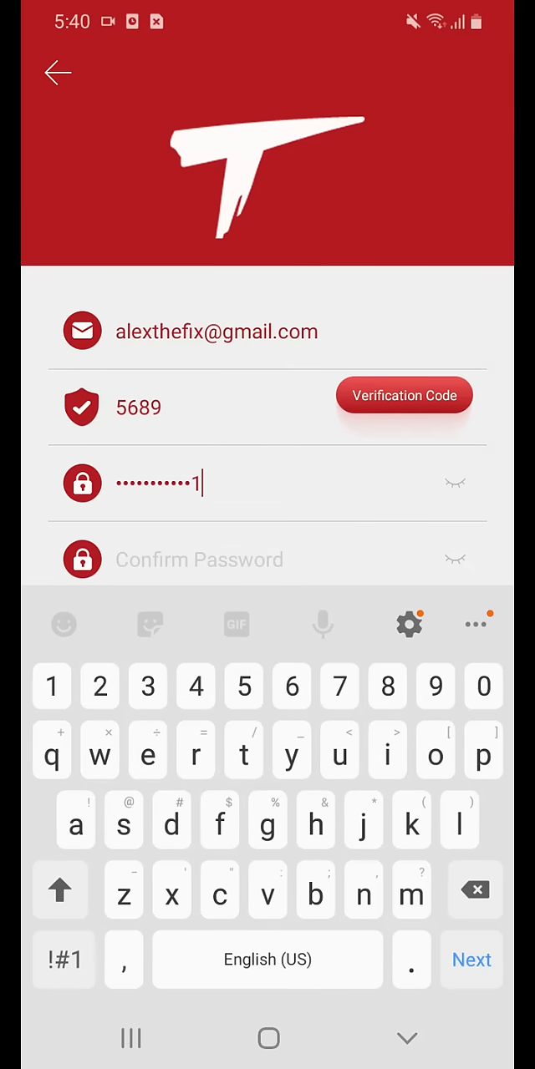
pyautogui.click(60, 889)
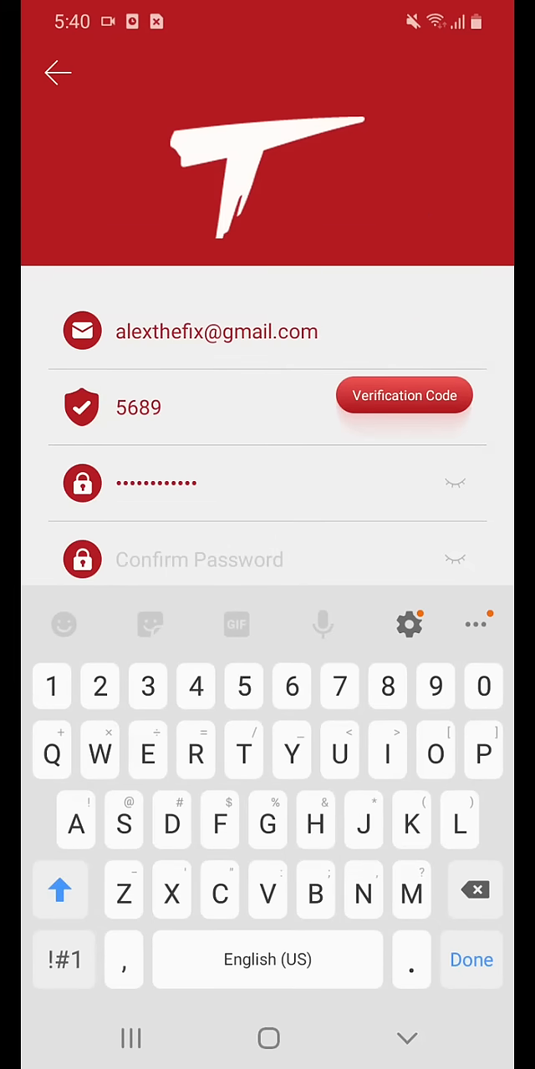
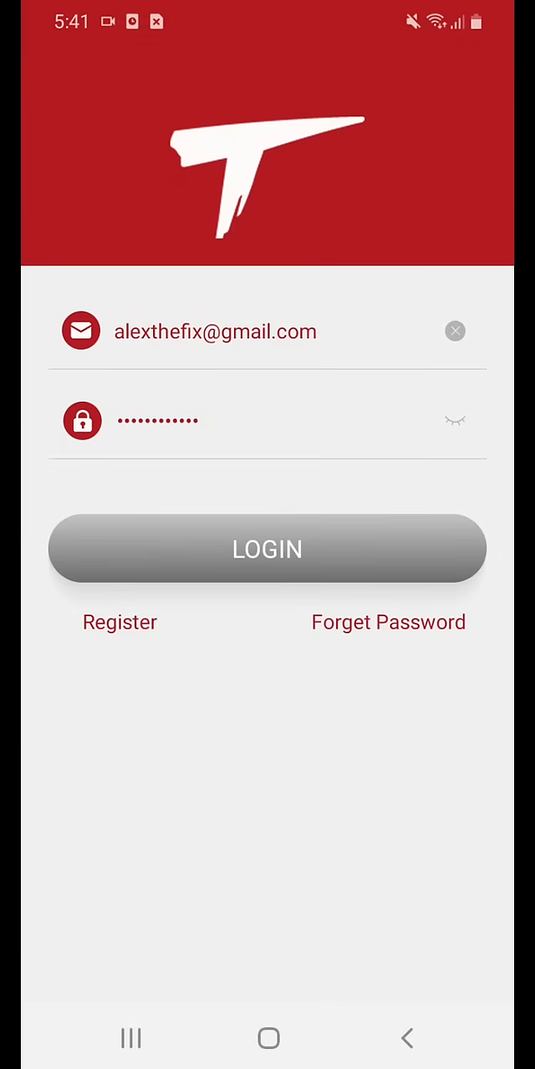
# Step: Log in with the new account's email and password to reach the home screen
pyautogui.click(267, 548)
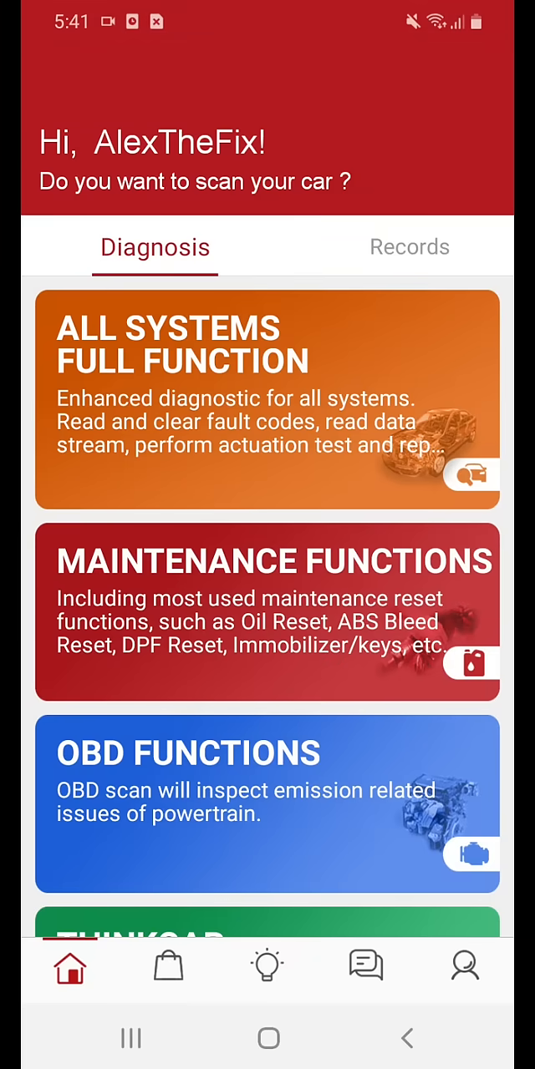
# Step: From the profile page's Activation form, enter the device serial and activation code, then activate
pyautogui.click(464, 966)
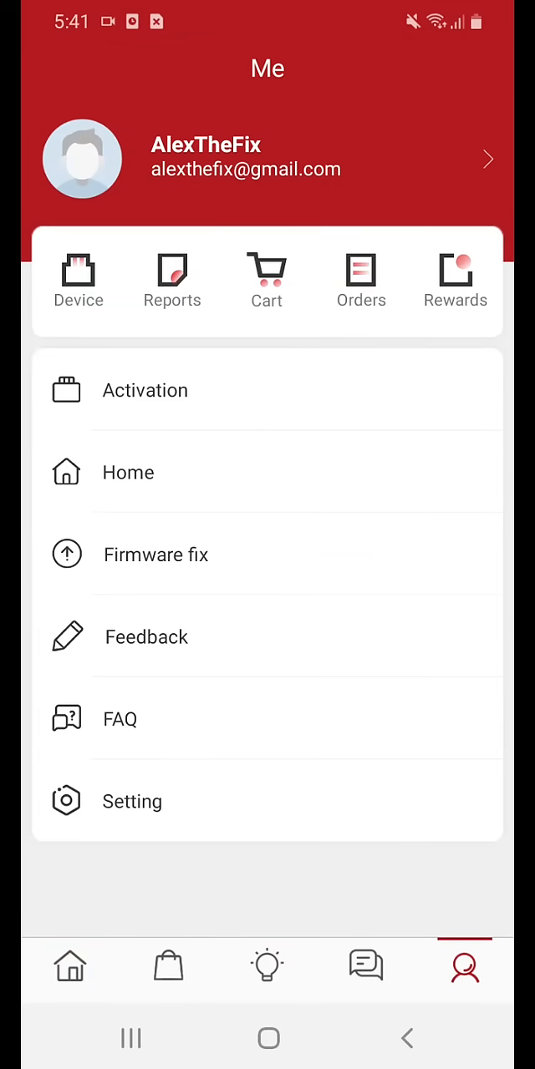
pyautogui.click(145, 390)
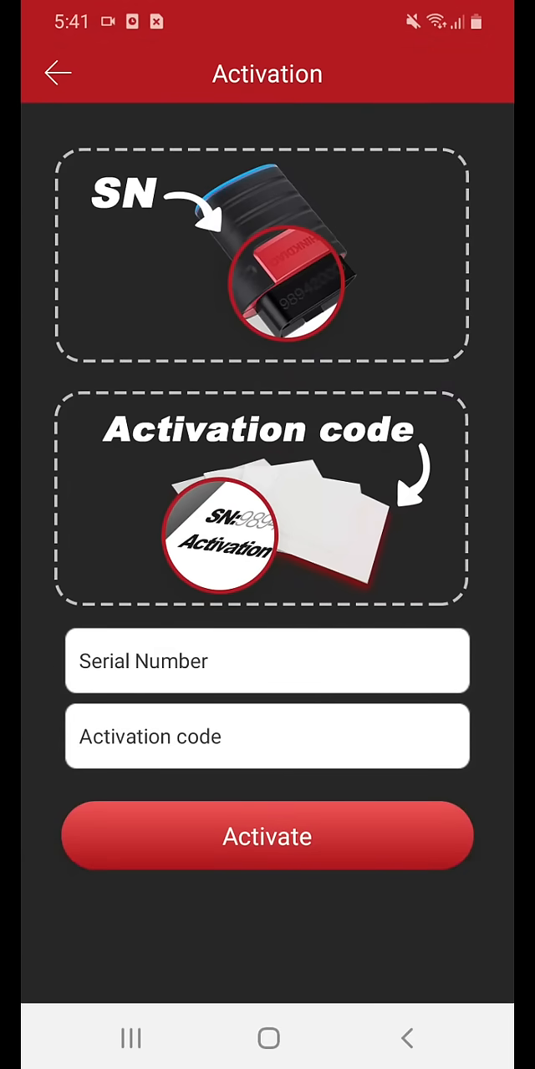
pyautogui.click(266, 661)
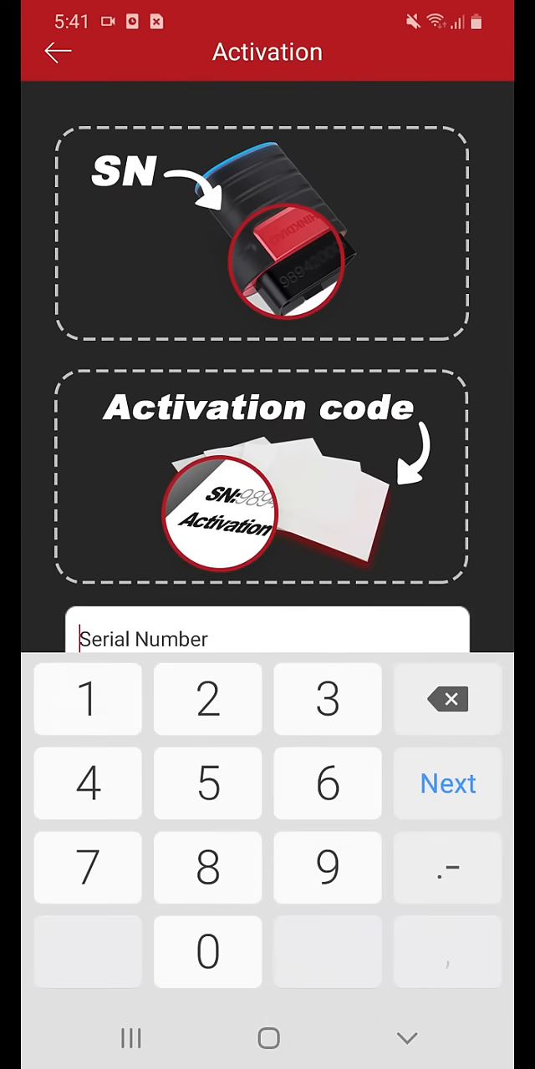
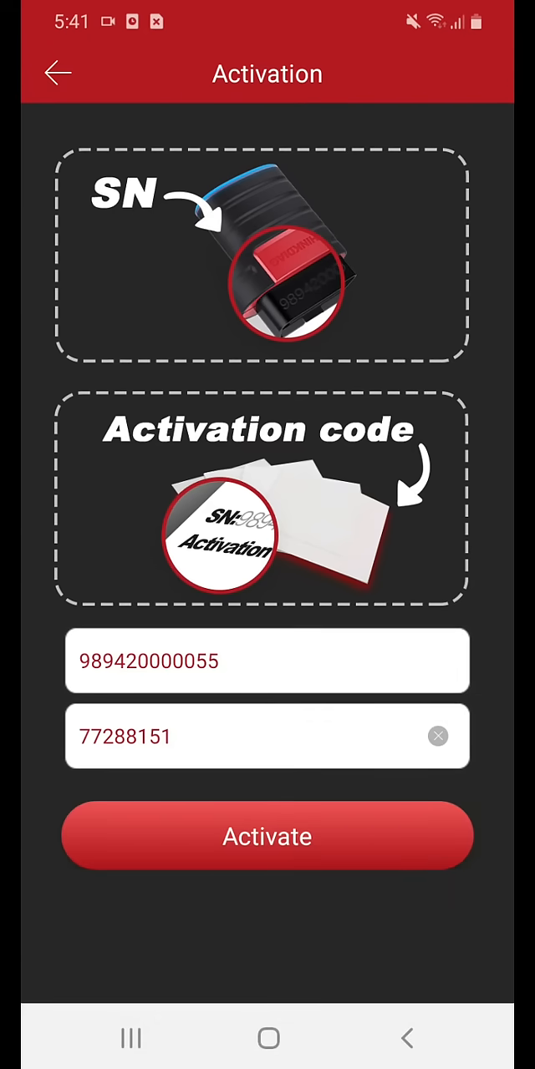
pyautogui.click(464, 967)
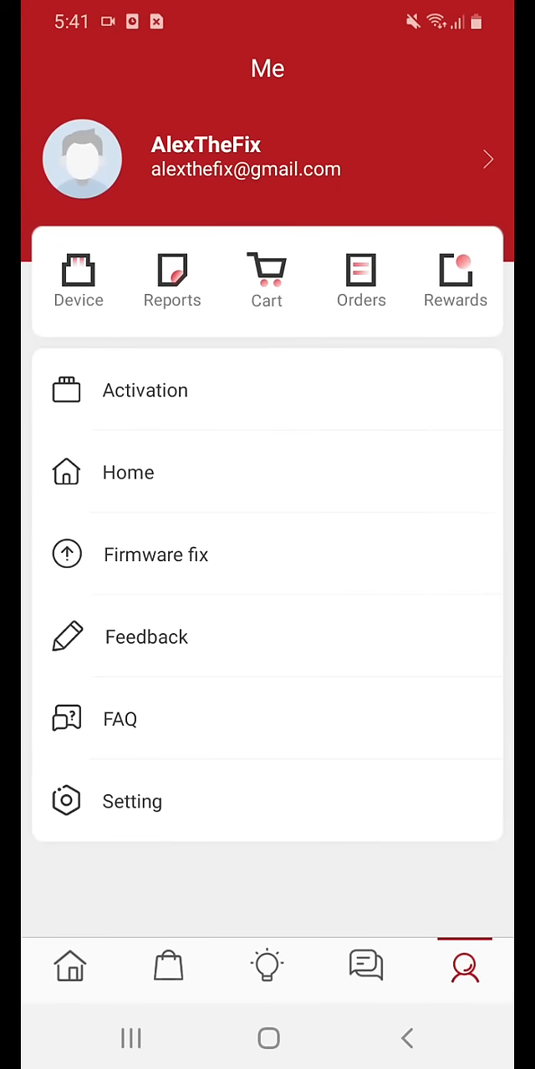
# Step: Open Purchased Software under Device and scroll through the vehicle software list
pyautogui.click(168, 965)
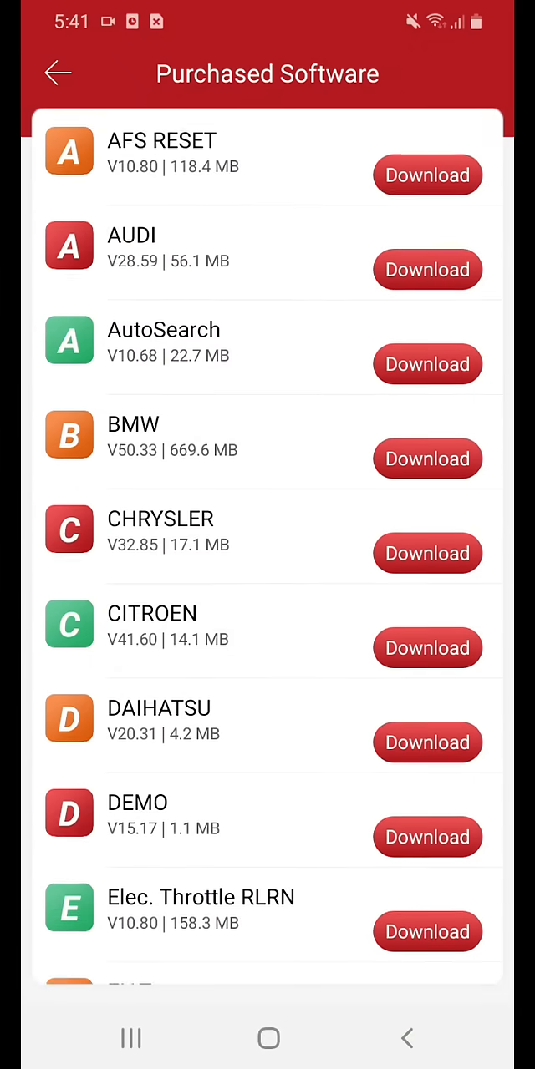
pyautogui.scroll(-3)
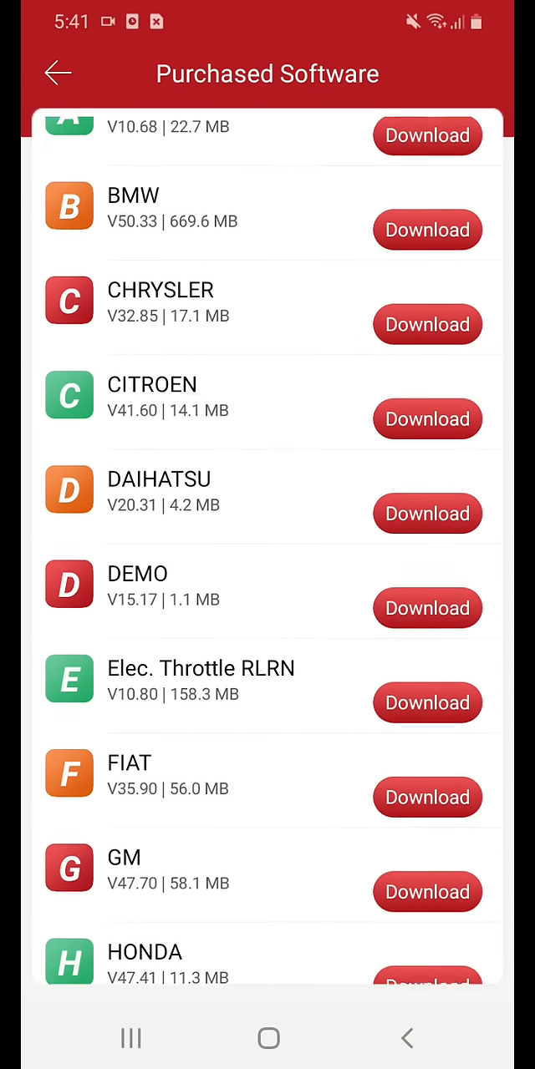
pyautogui.scroll(-3)
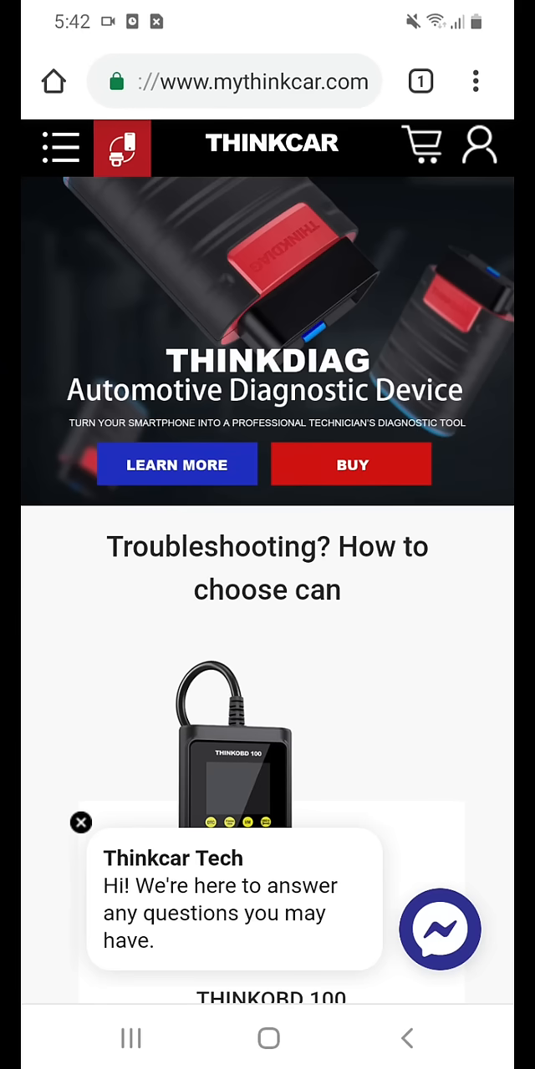
# Step: Scroll the mythinkcar.com home page down to the THINKOBD 100 listing at $34.95
pyautogui.scroll(-3)
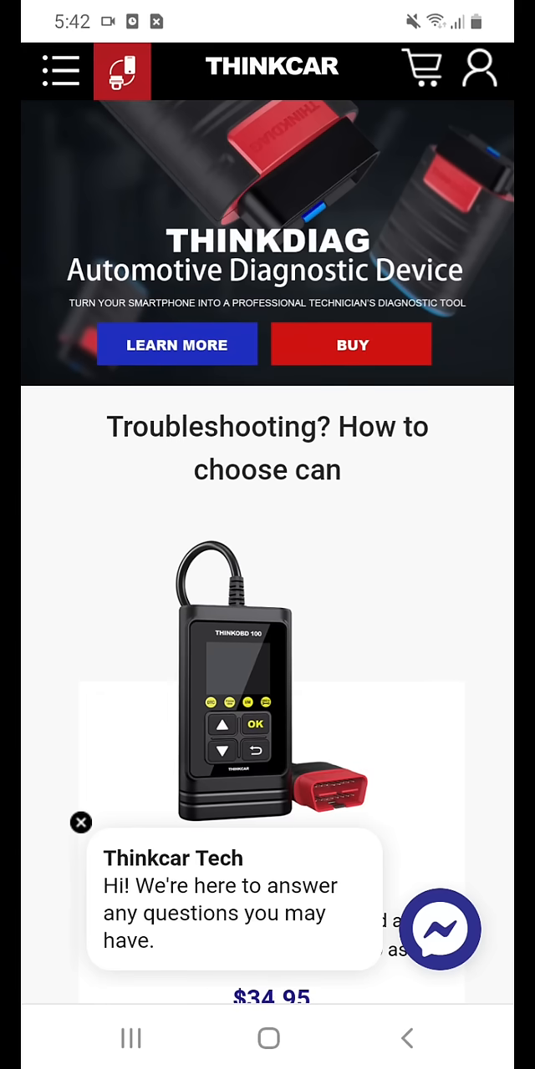